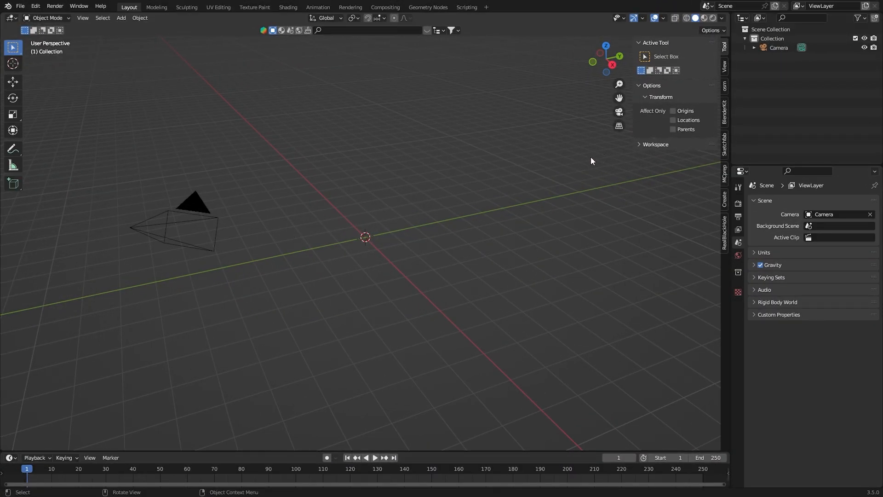
pyautogui.moveTo(404, 205)
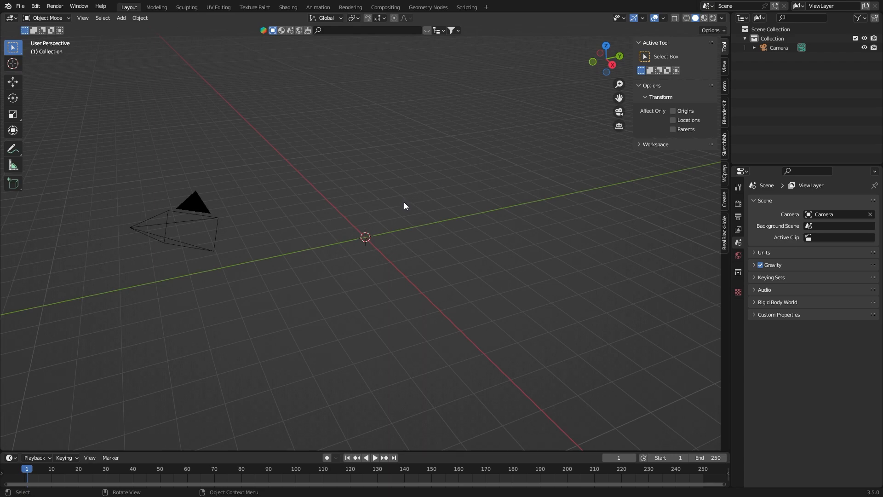
# Step: Show the RealBlackHole add-on panel in the viewport sidebar
pyautogui.click(726, 231)
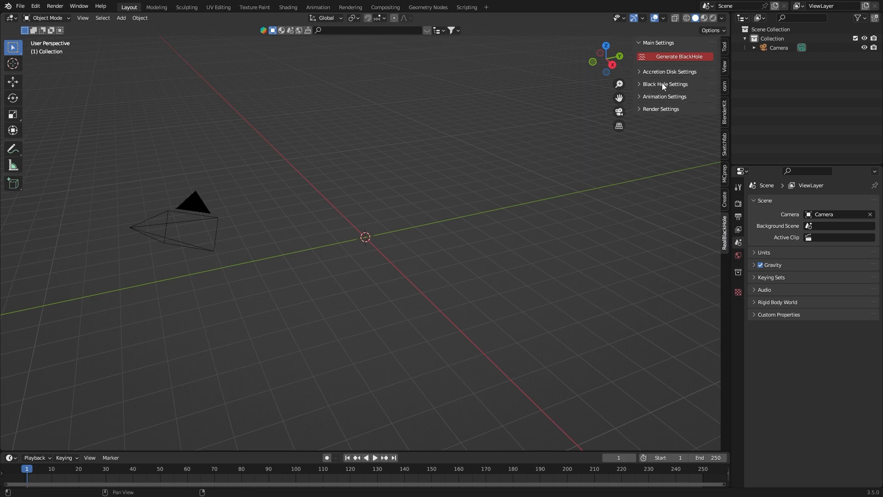
pyautogui.moveTo(662, 87)
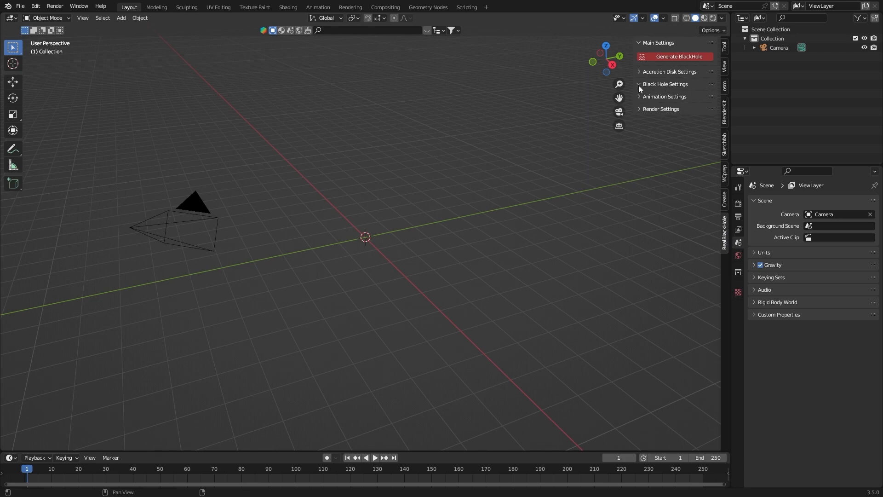
pyautogui.moveTo(663, 99)
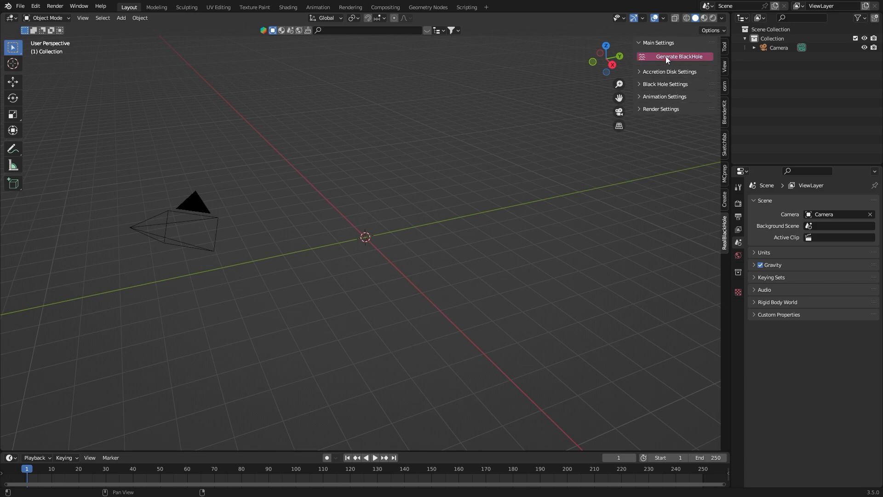
# Step: Generate the black hole with its accretion disk and set Cycles to GPU Compute
pyautogui.click(678, 56)
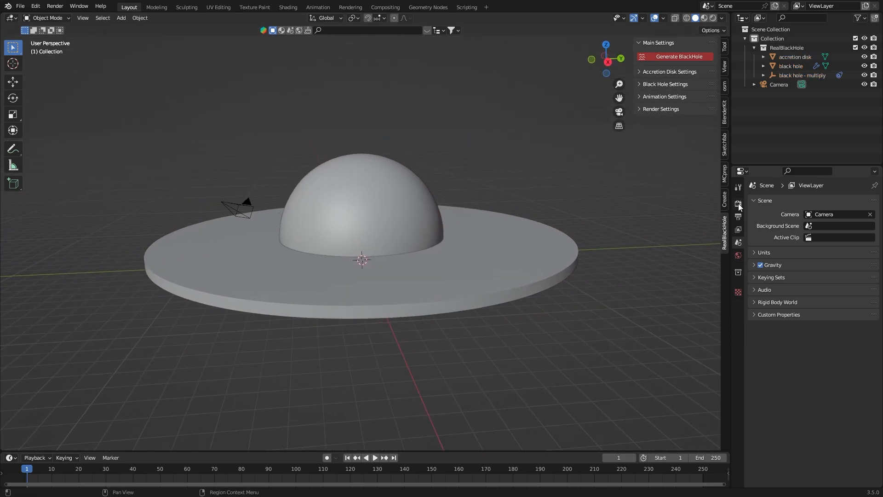
pyautogui.click(738, 202)
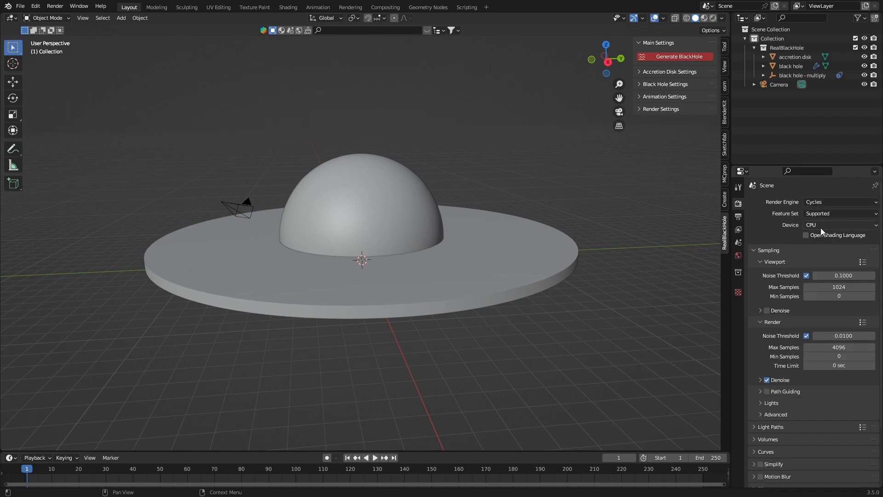
pyautogui.click(839, 224)
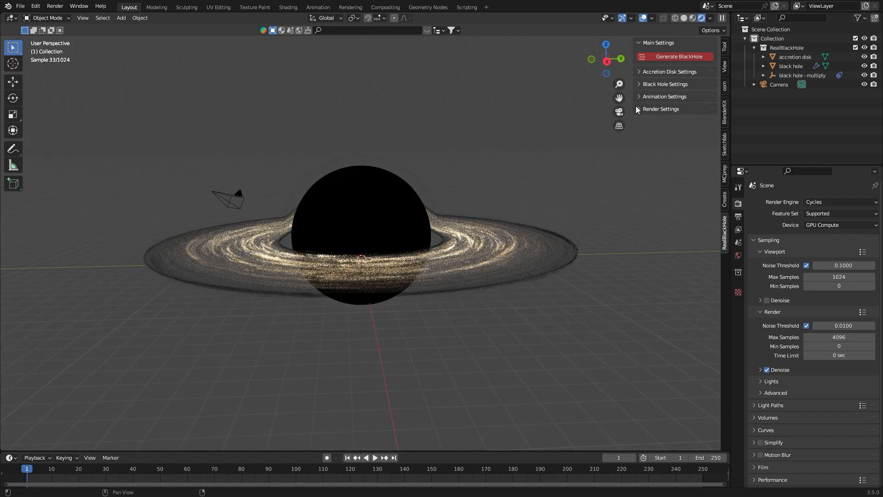
# Step: Select the accretion disk in the Outliner
pyautogui.click(661, 108)
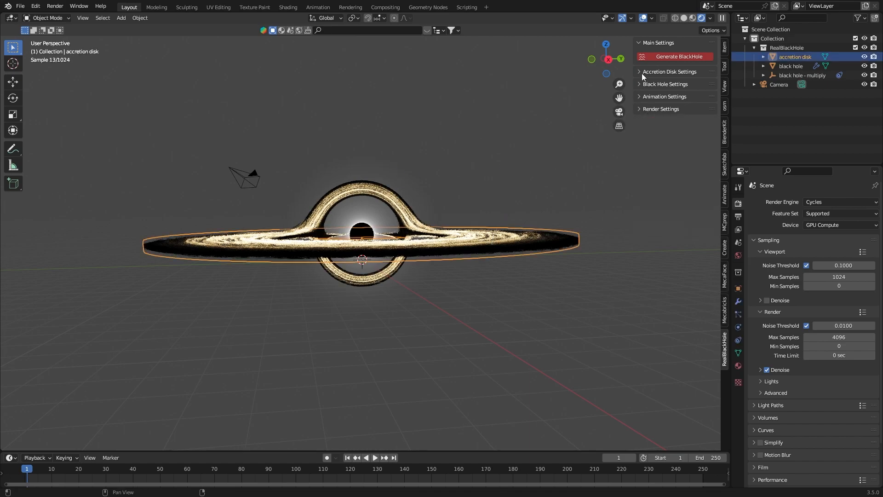
# Step: Set the accretion disk's main colour to light cyan and its volume colour to green
pyautogui.click(670, 72)
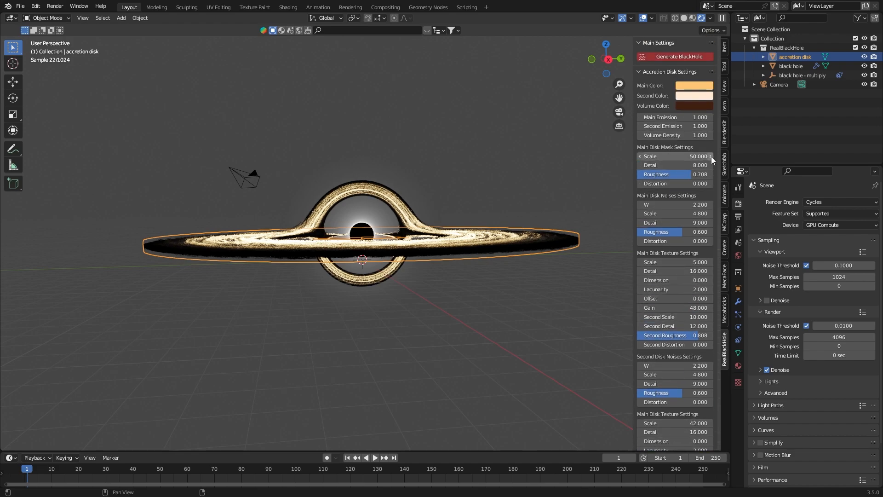
pyautogui.click(694, 85)
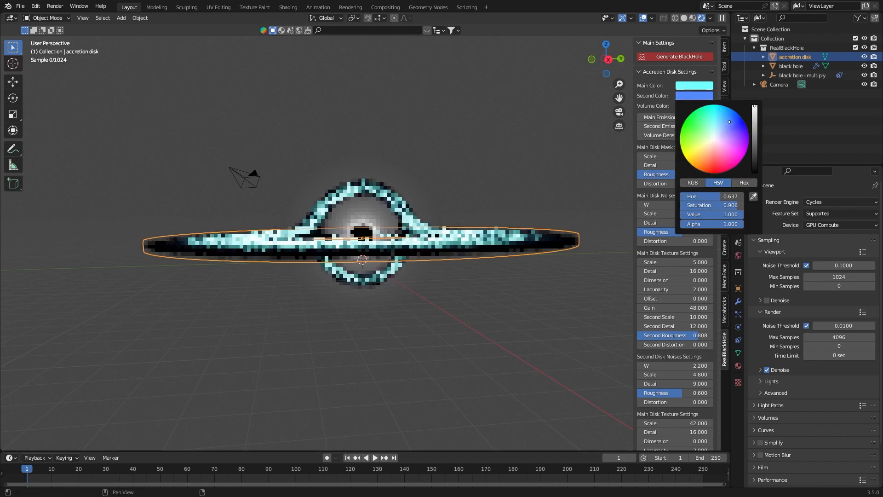
pyautogui.moveTo(729, 121); pyautogui.dragTo(706, 173)
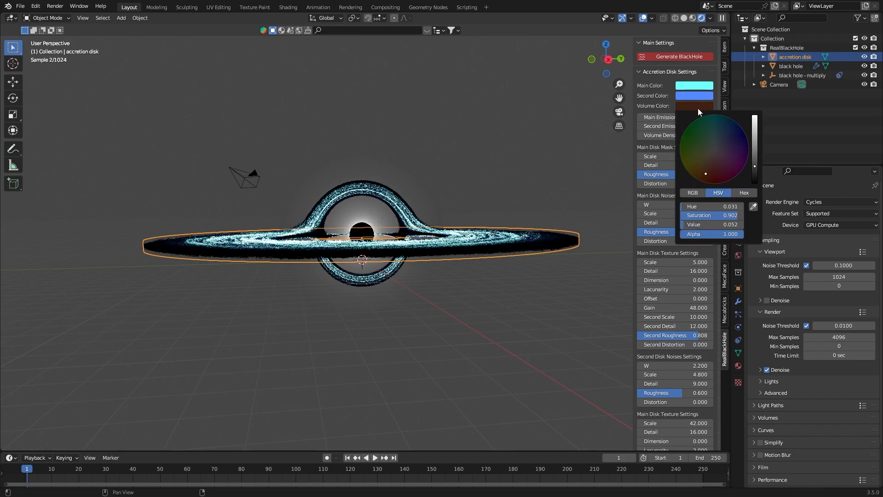
pyautogui.click(693, 150)
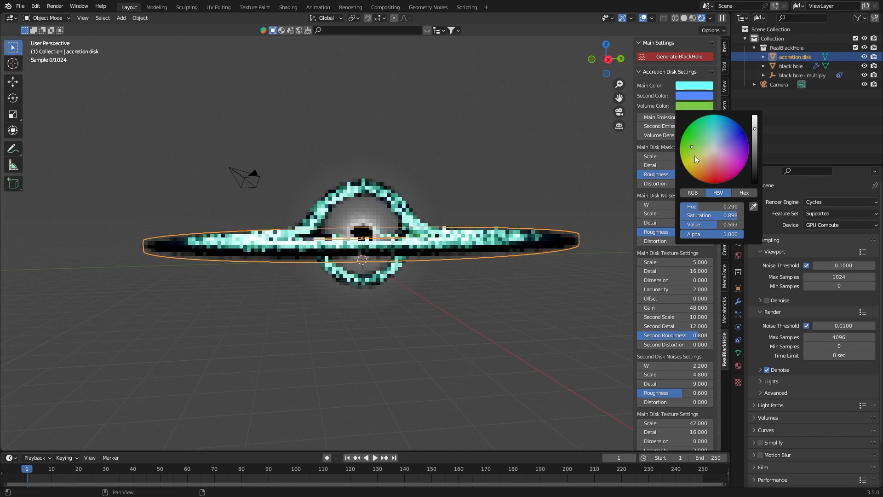
pyautogui.click(486, 156)
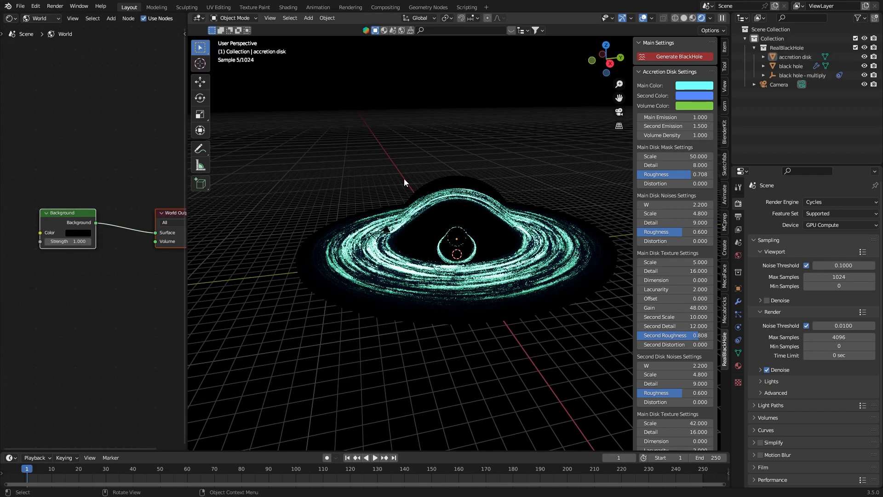
pyautogui.moveTo(332, 163)
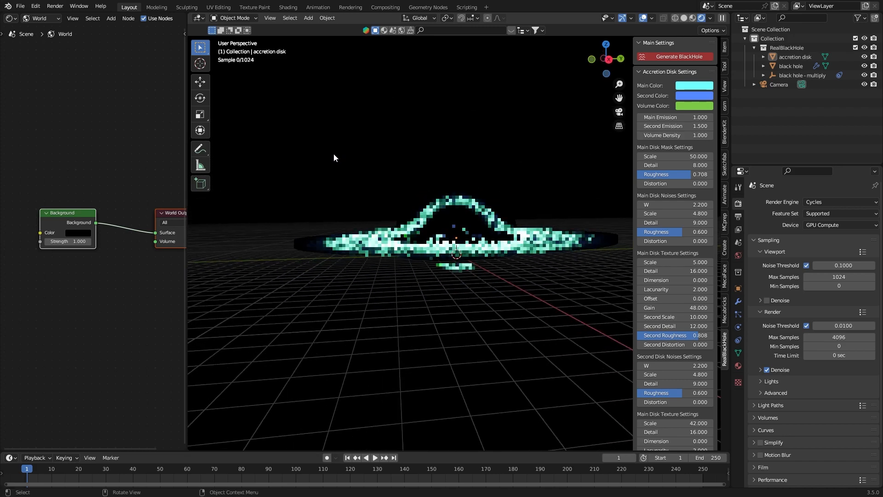
# Step: Select the accretion disk after adding the Sun light
pyautogui.click(791, 66)
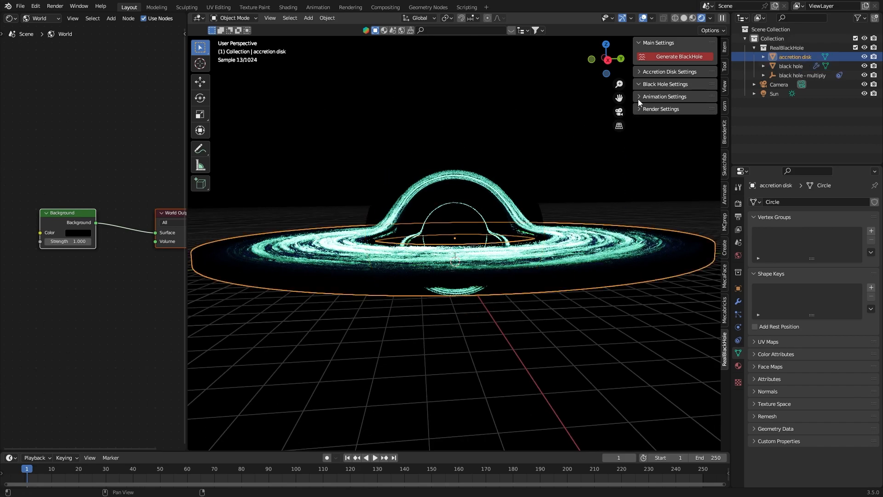
# Step: Expand the disk's Animation Settings and adjust the texture rotation slider
pyautogui.click(665, 97)
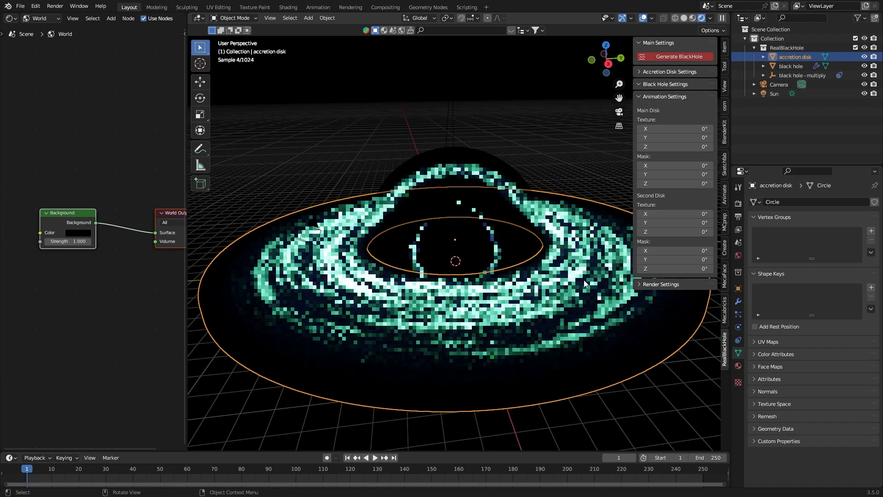
pyautogui.moveTo(674, 129); pyautogui.dragTo(693, 128)
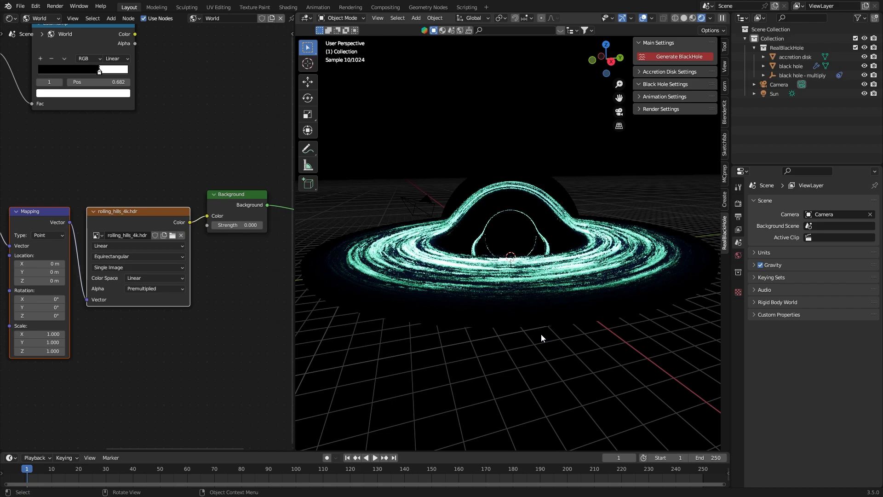
pyautogui.moveTo(536, 321)
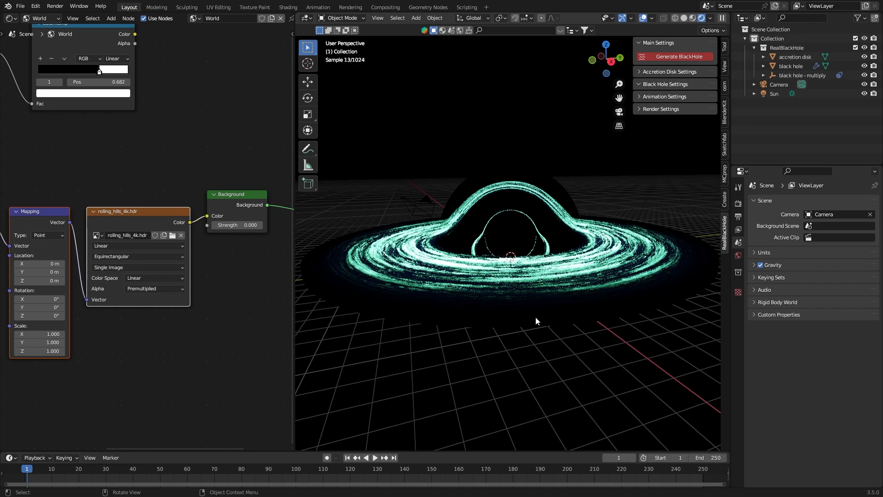